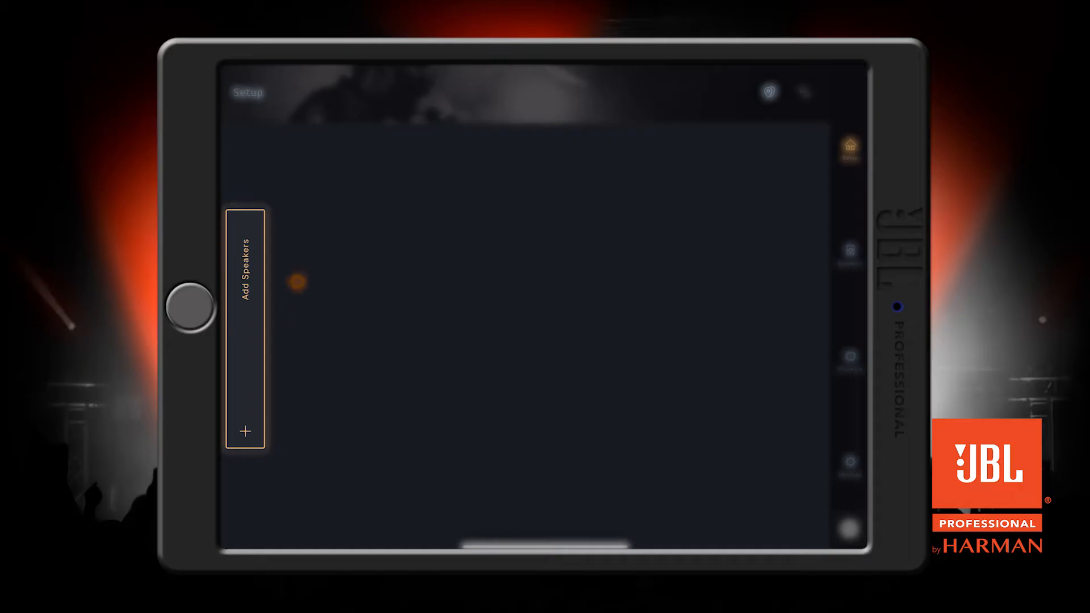
- Add the available JBL PRX ONE speaker so it appears on the Setup screen
left_click(244, 327)
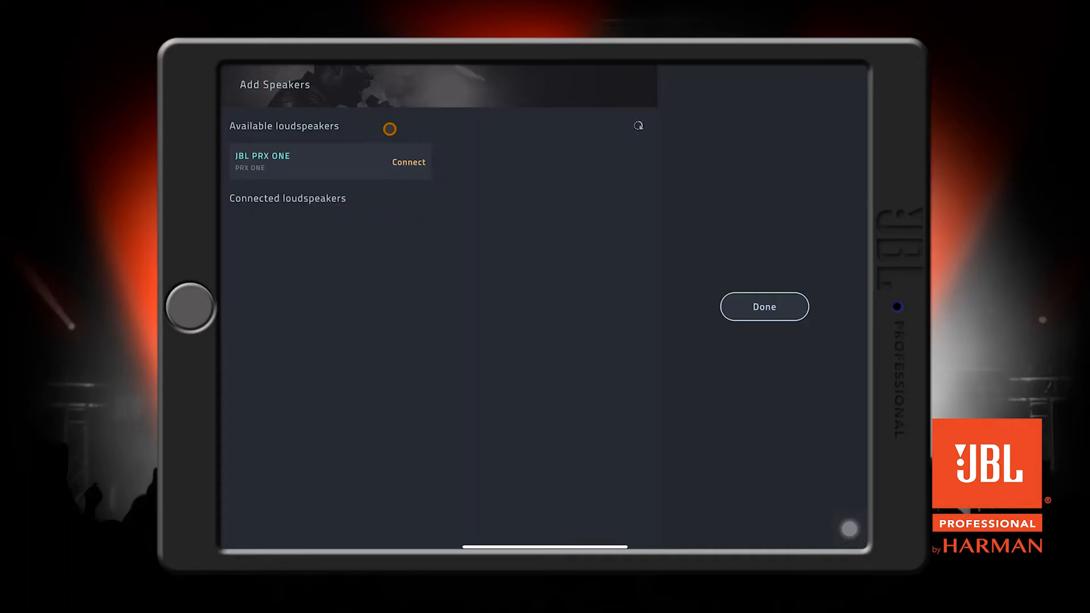
left_click(408, 162)
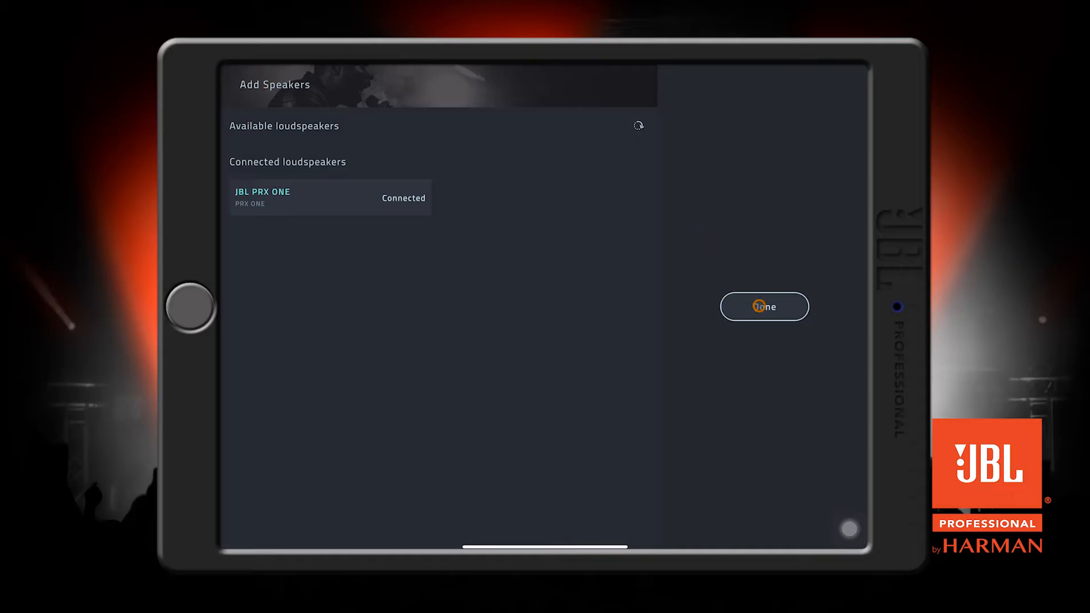
left_click(764, 306)
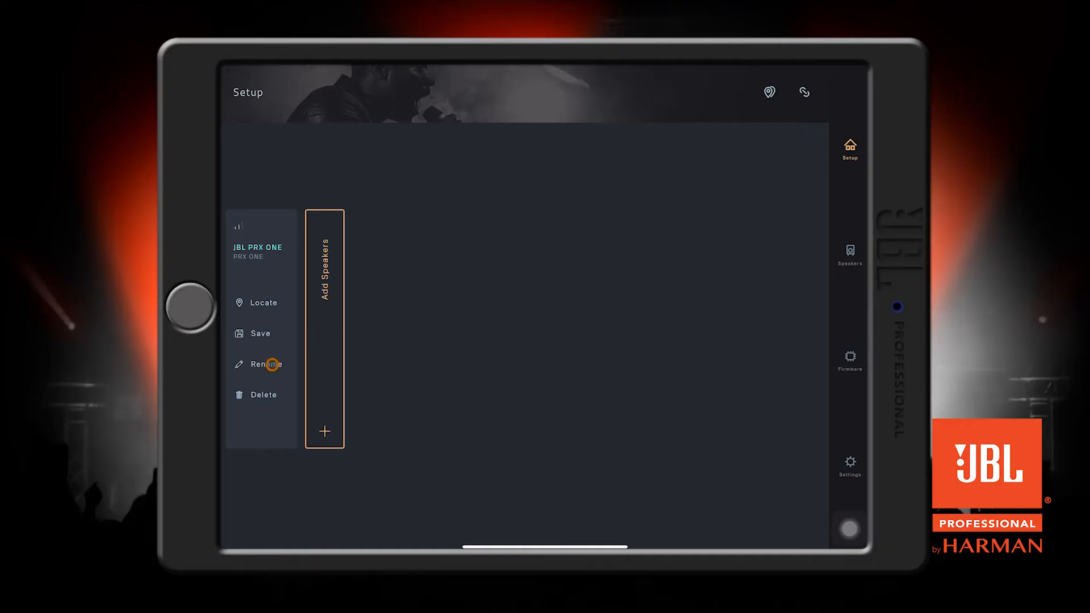
- Add a '3 Piece Band' snapshot to the PRX ONE after Factory snapshot and DJ Setup
left_click(263, 364)
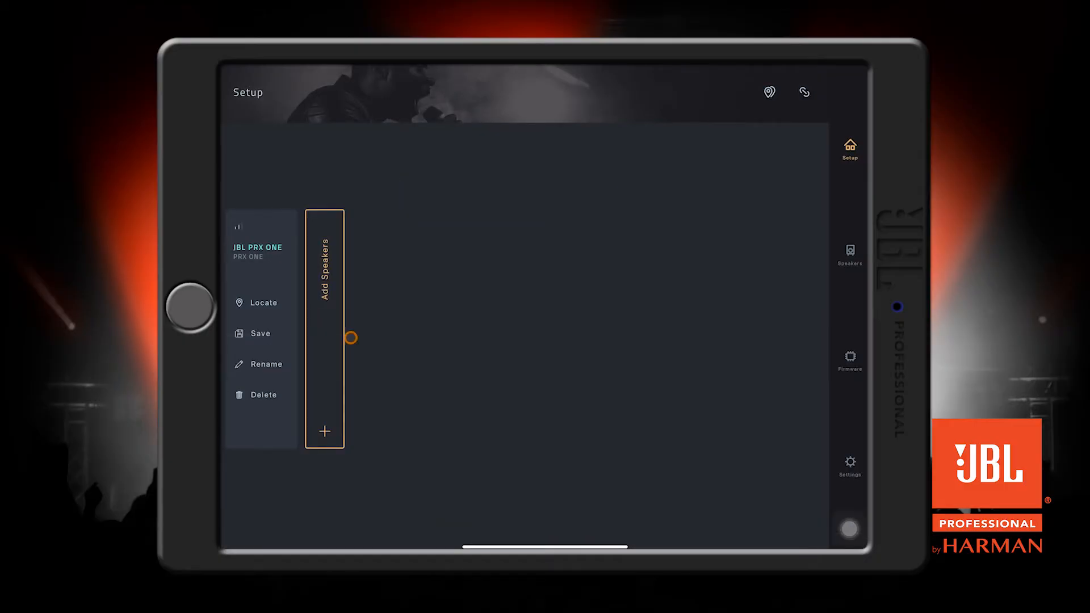
left_click(260, 333)
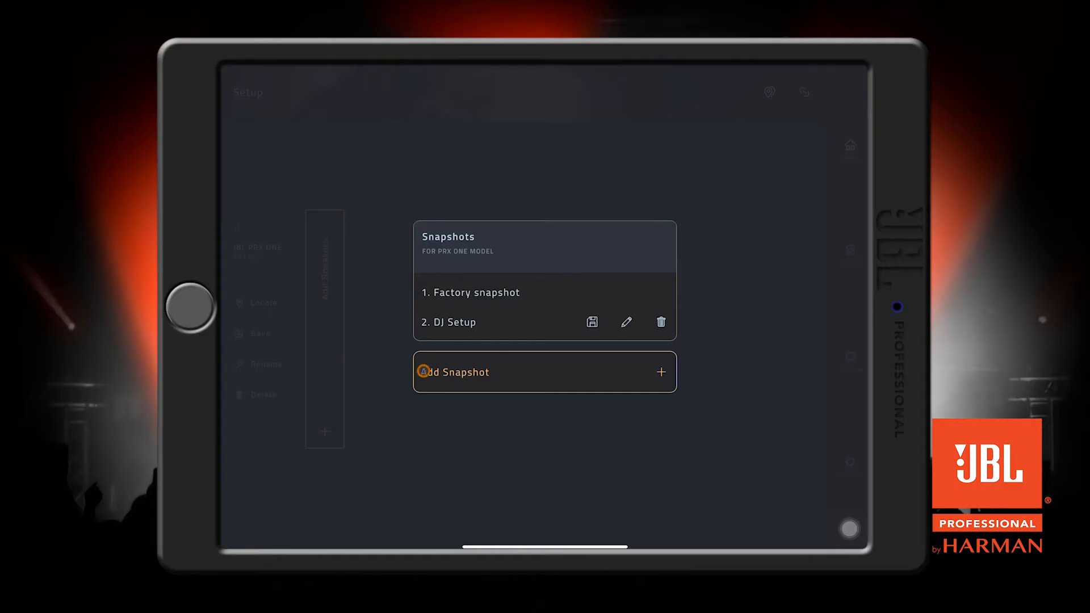
left_click(545, 372)
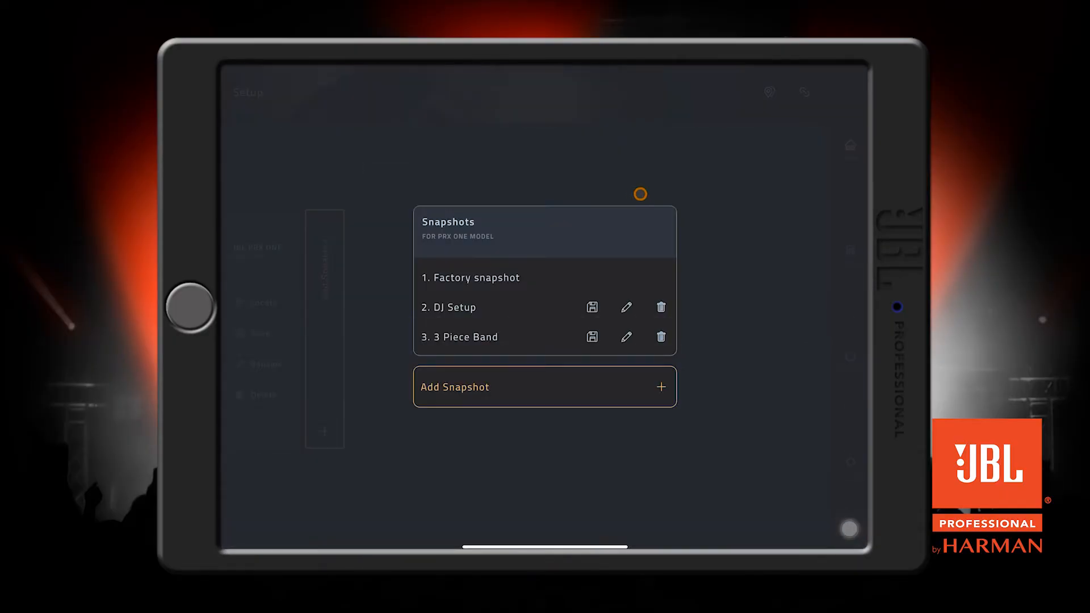
mouse_move(493, 351)
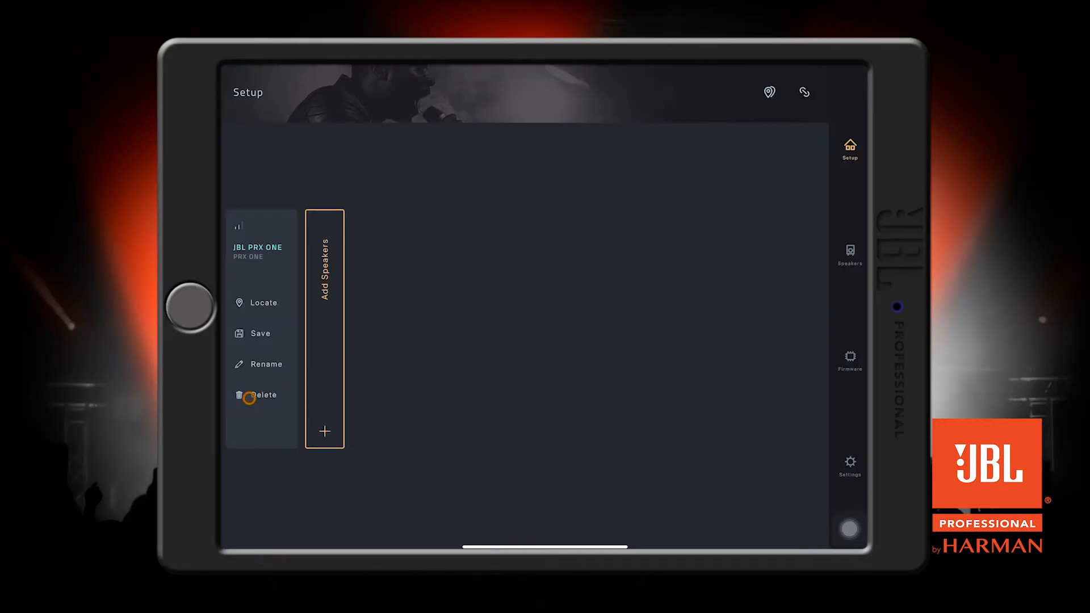
left_click(264, 394)
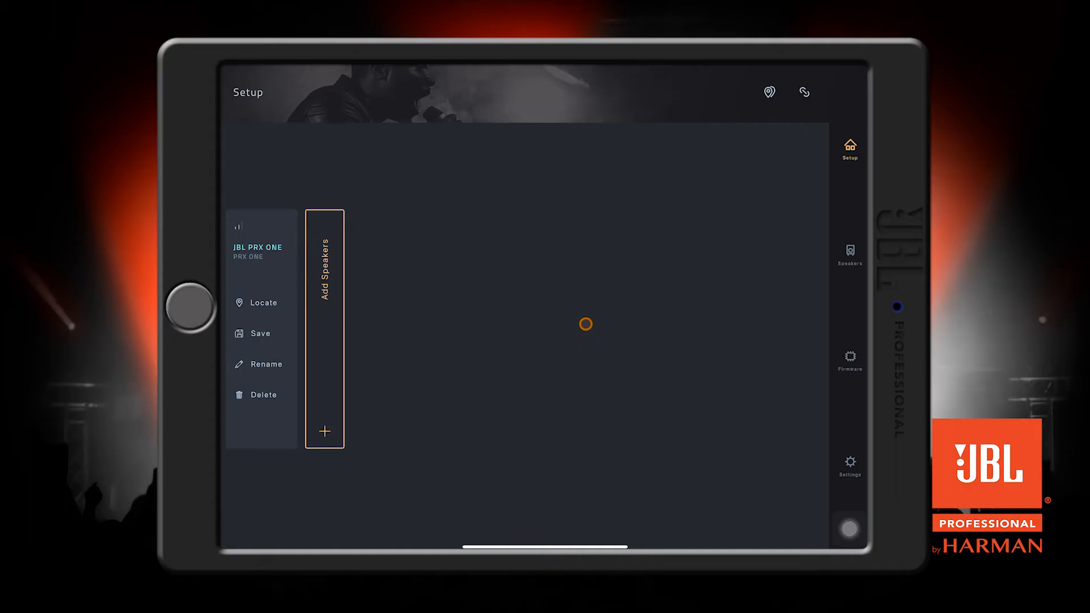
left_click(804, 91)
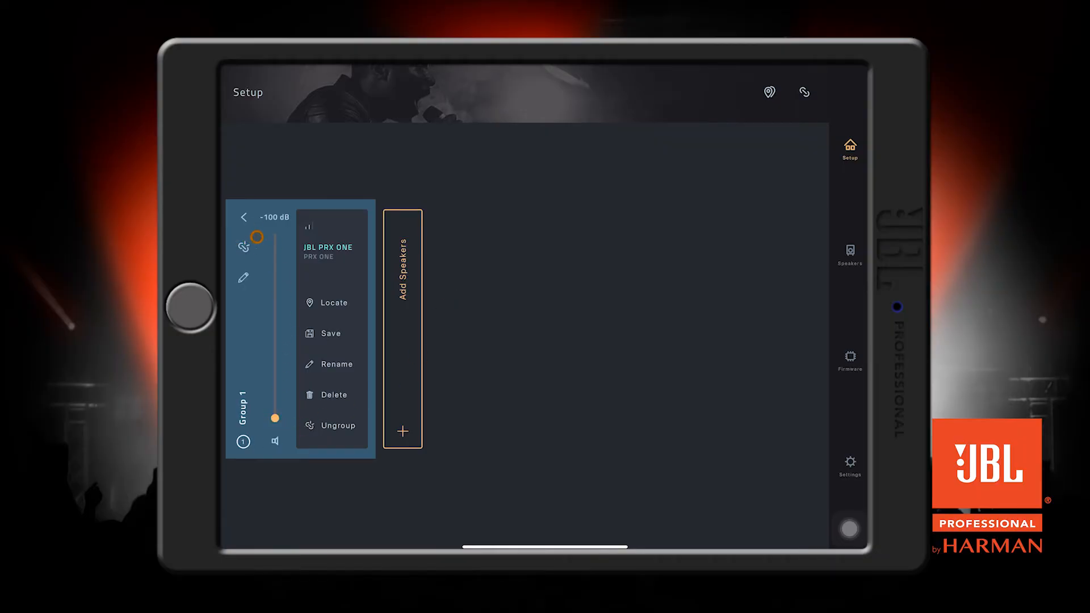
left_click(338, 425)
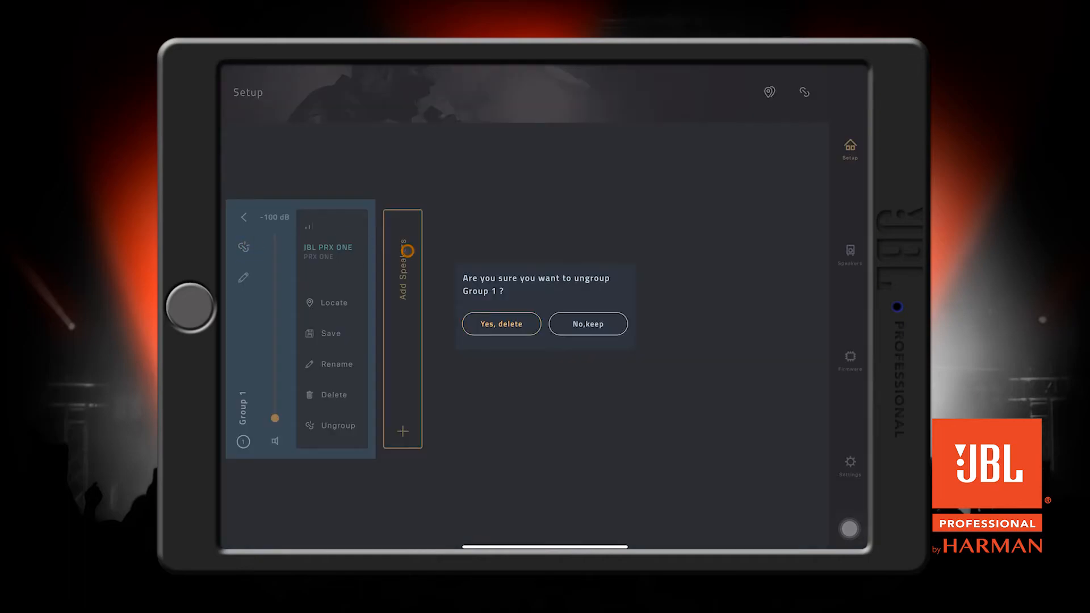
left_click(501, 323)
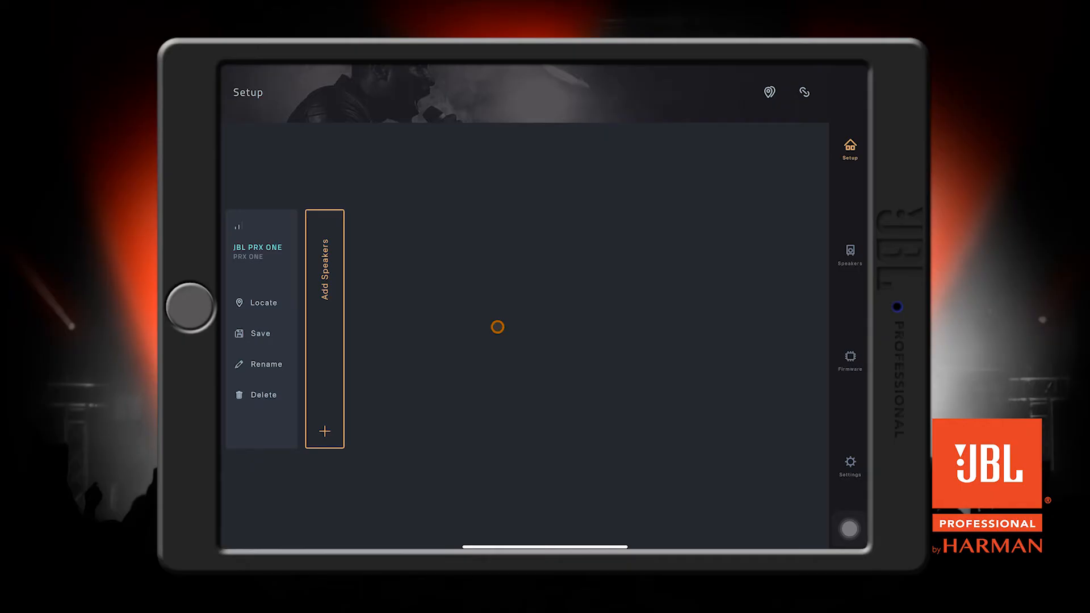
- View the app version, then confirm the PRX ONE firmware 5.0.9 is up to date
left_click(849, 467)
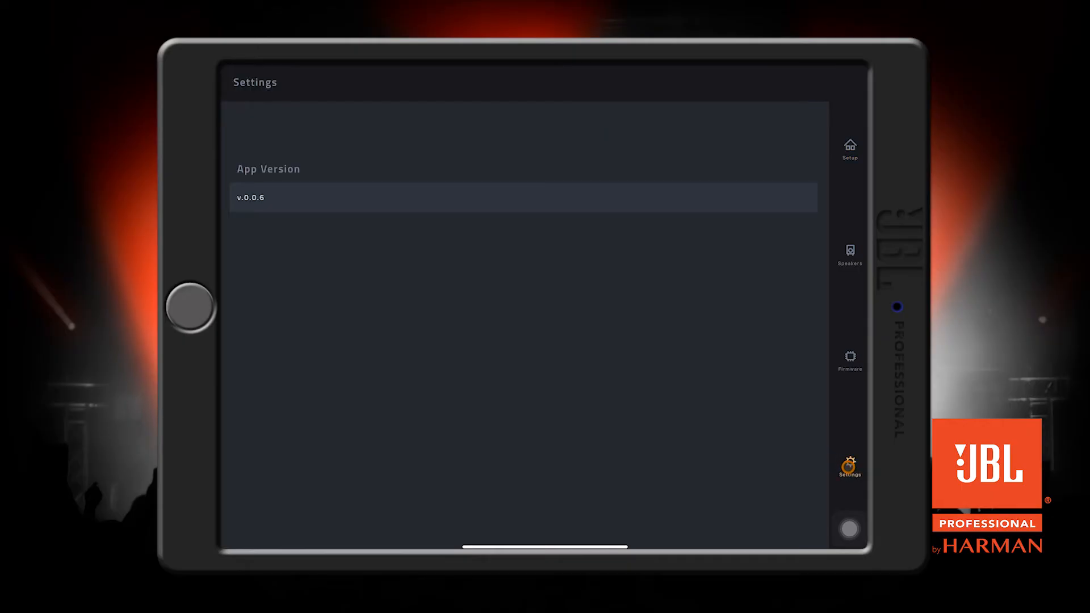
left_click(849, 358)
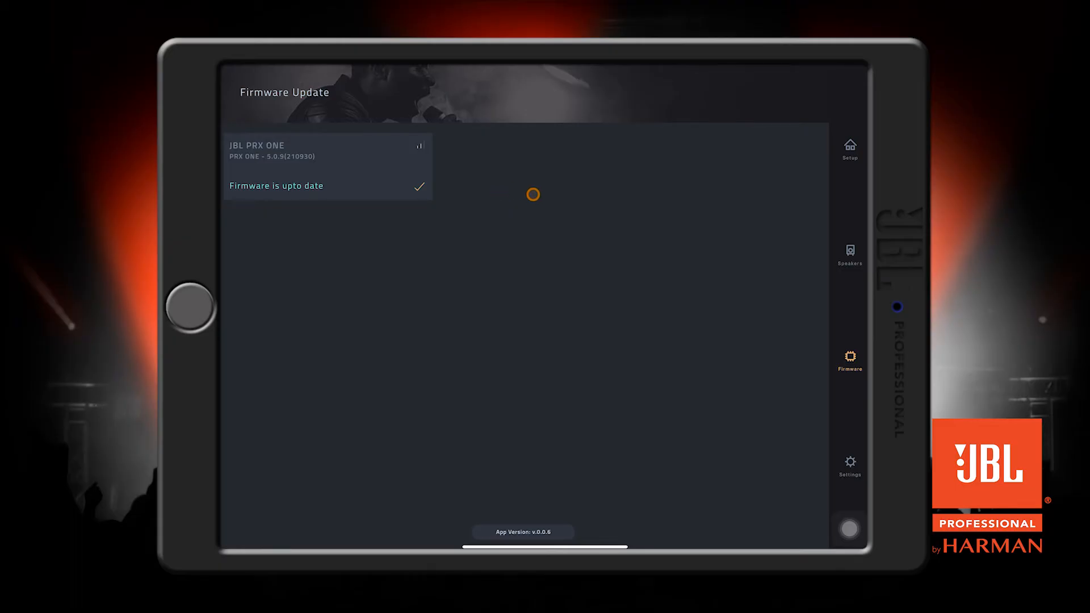
left_click(849, 251)
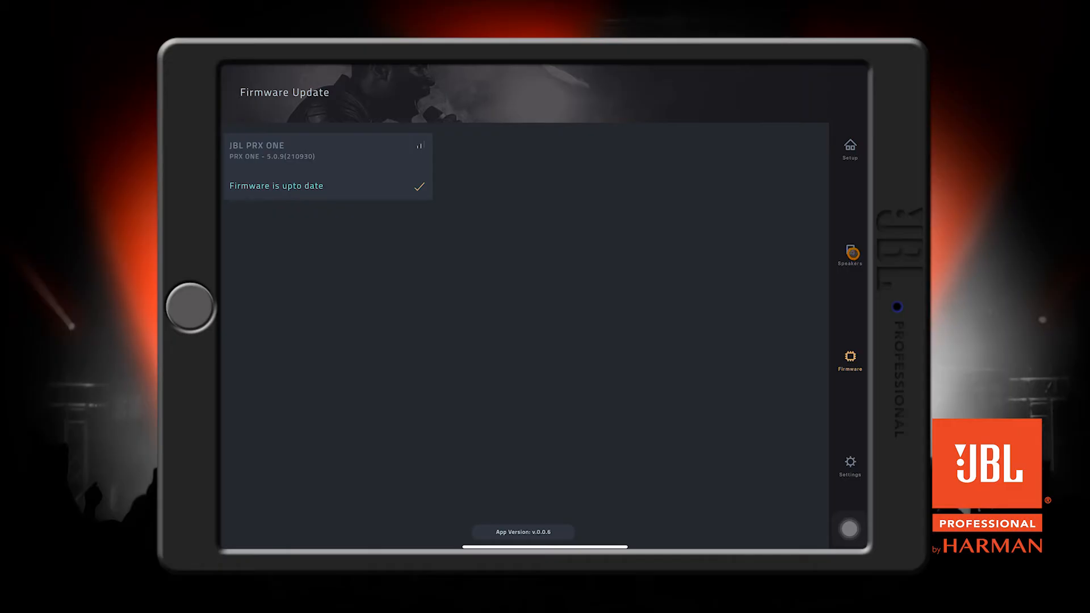
- Show the PRX ONE's speaker EQ and limiter, view the AFS options, then return to EQ
left_click(849, 254)
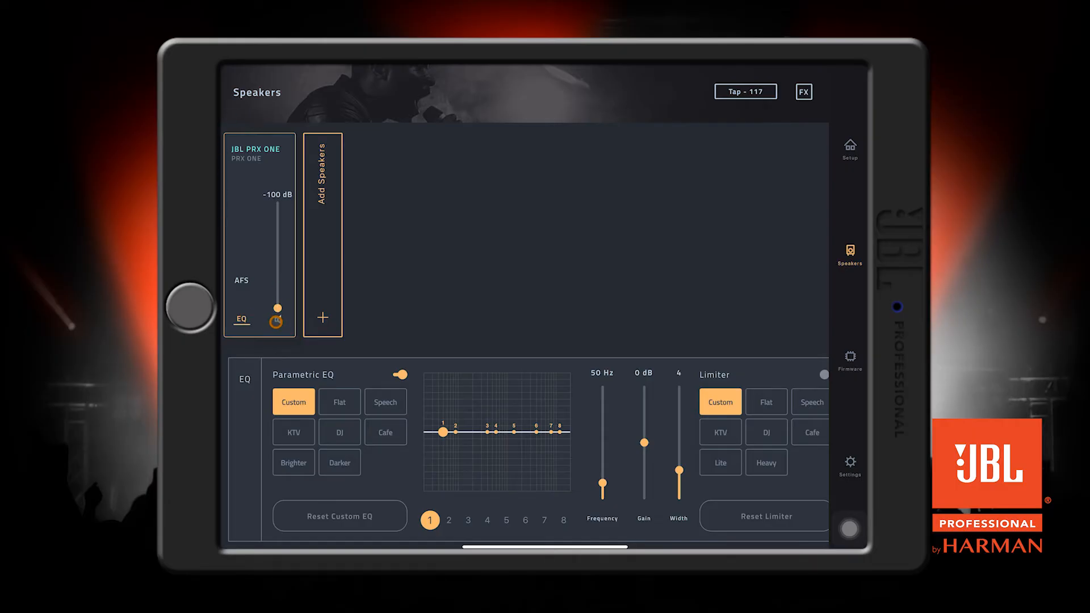
left_click(278, 317)
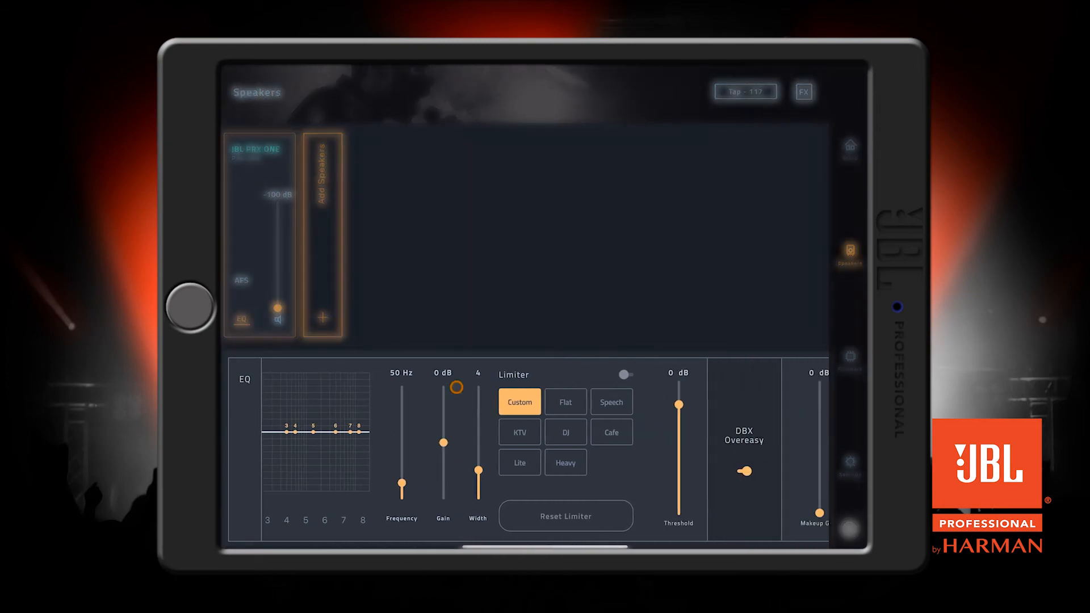
scroll("right", 3)
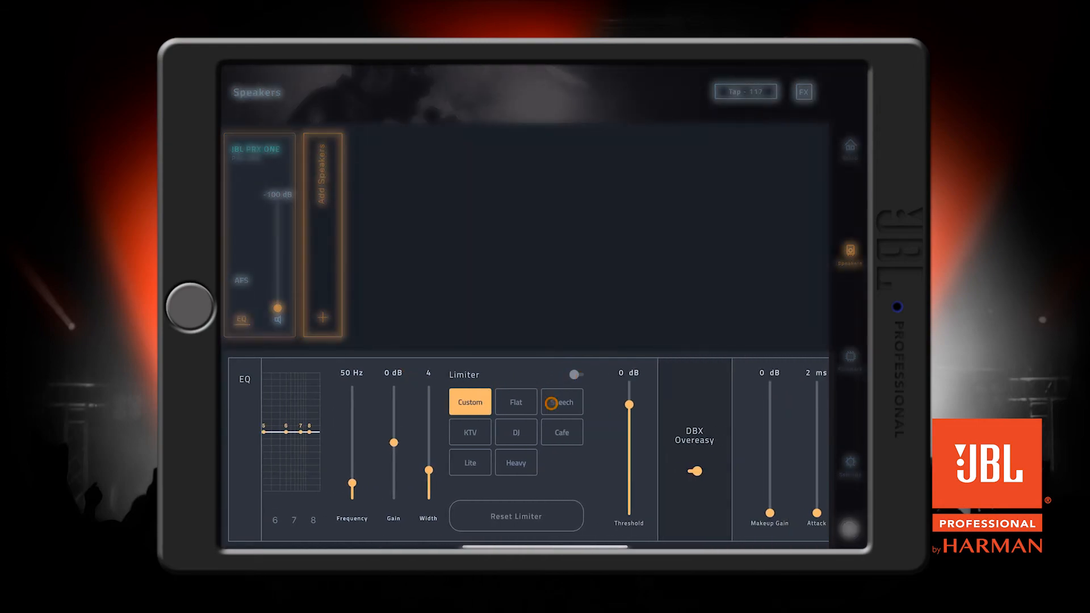
left_click(244, 380)
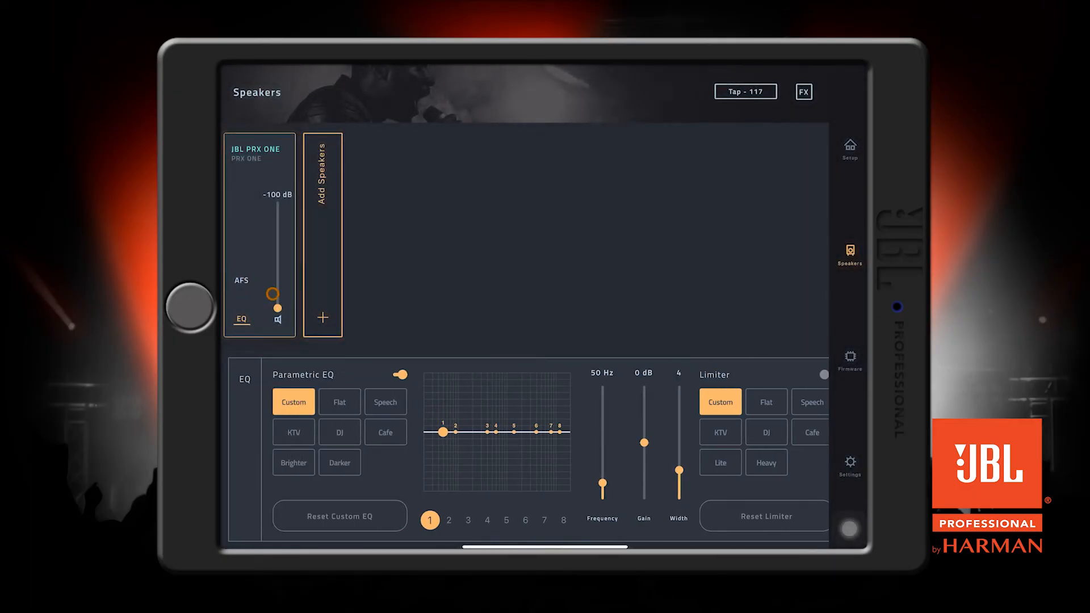
left_click(241, 280)
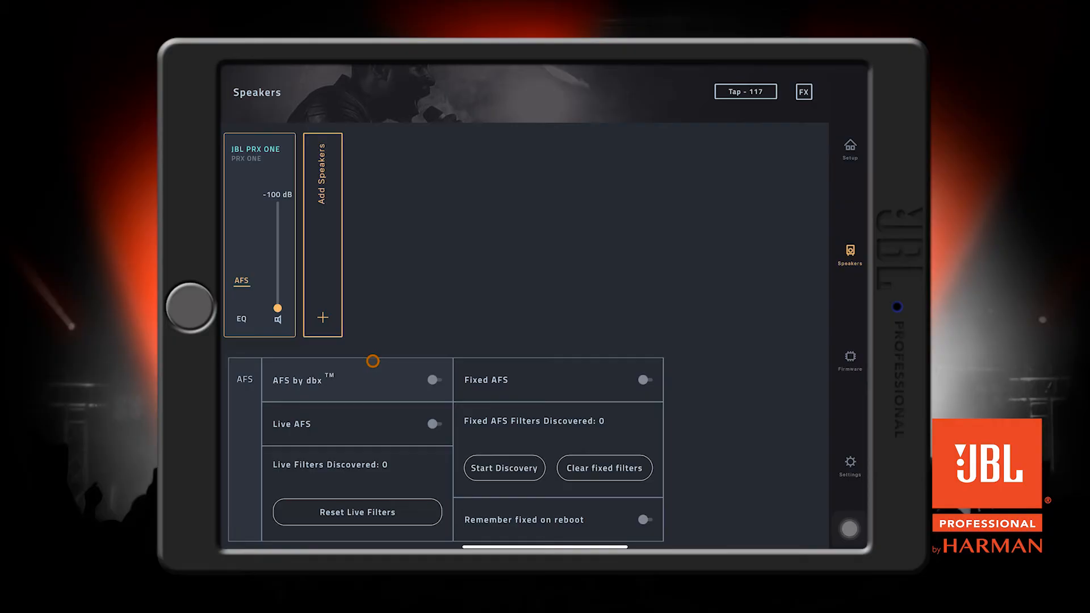
left_click(241, 319)
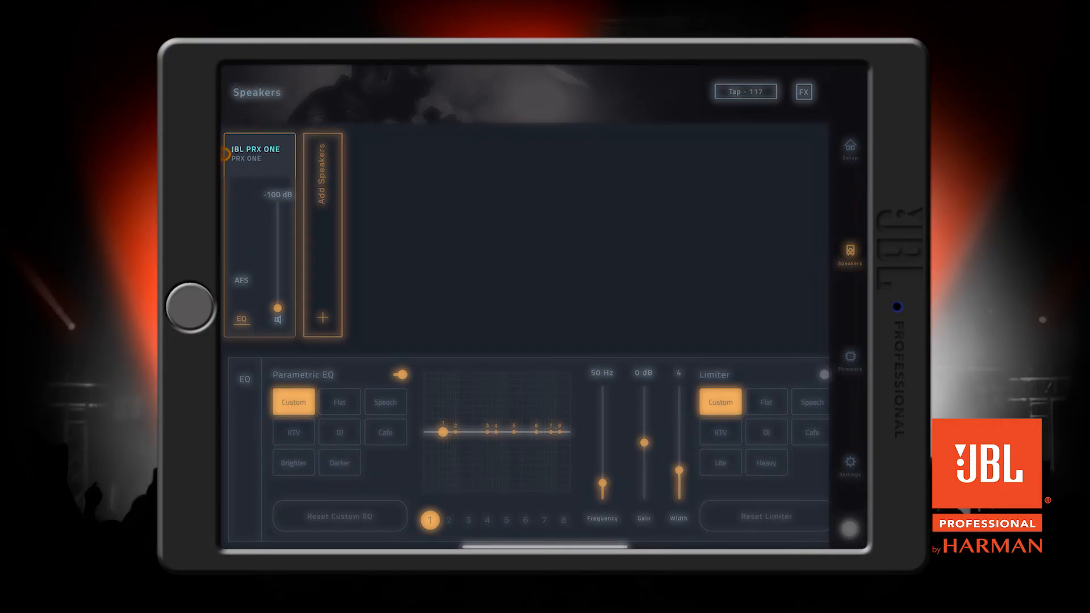
- Open the PRX ONE Channel Mixer, showing Channel 1's EQ, then its gate and compressor
left_click(258, 154)
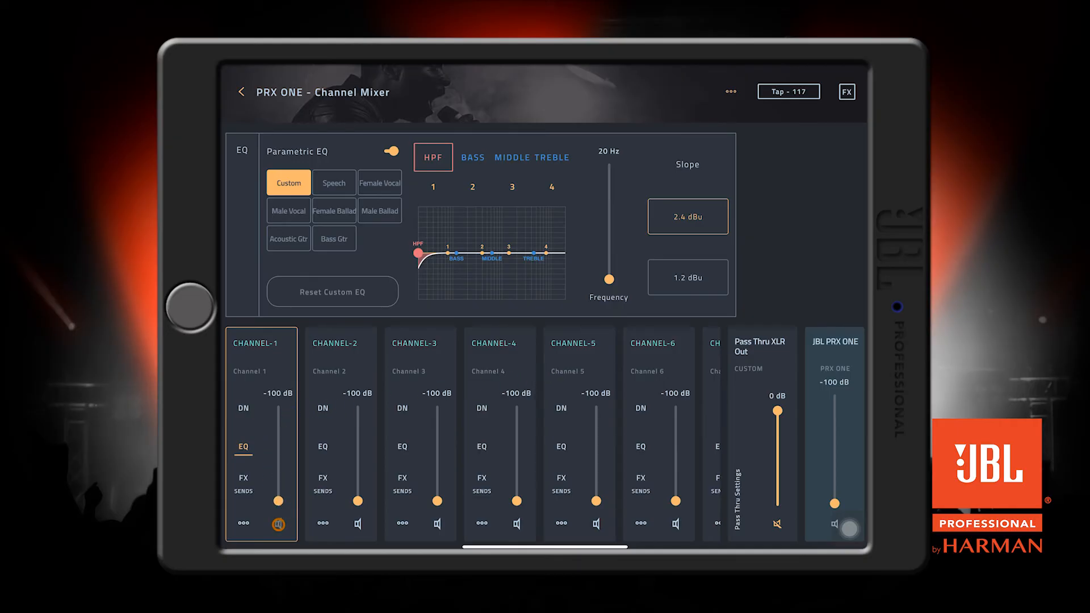
left_click(278, 523)
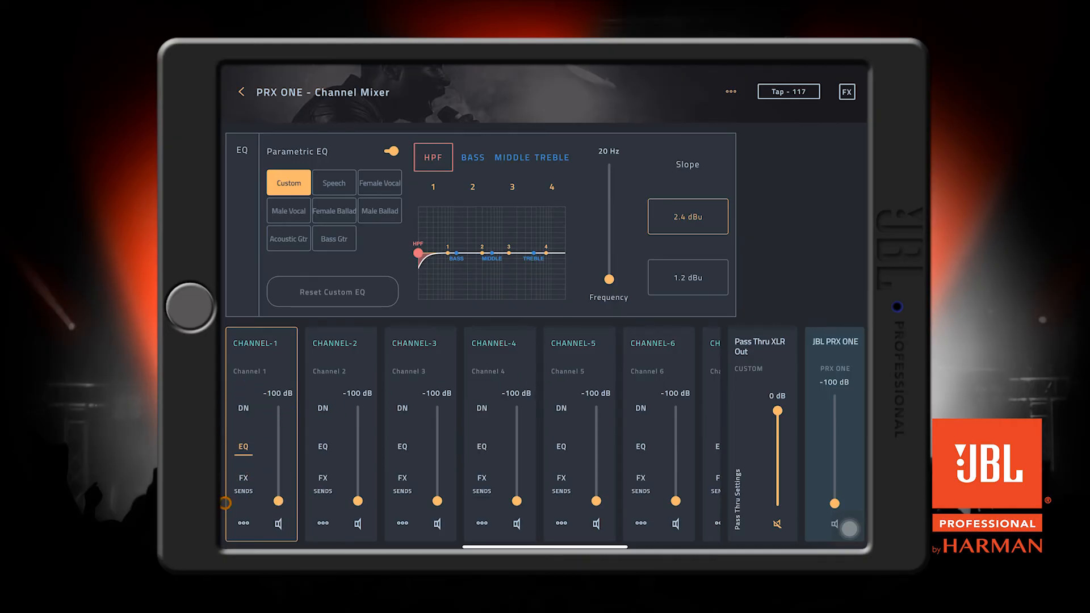
left_click(242, 409)
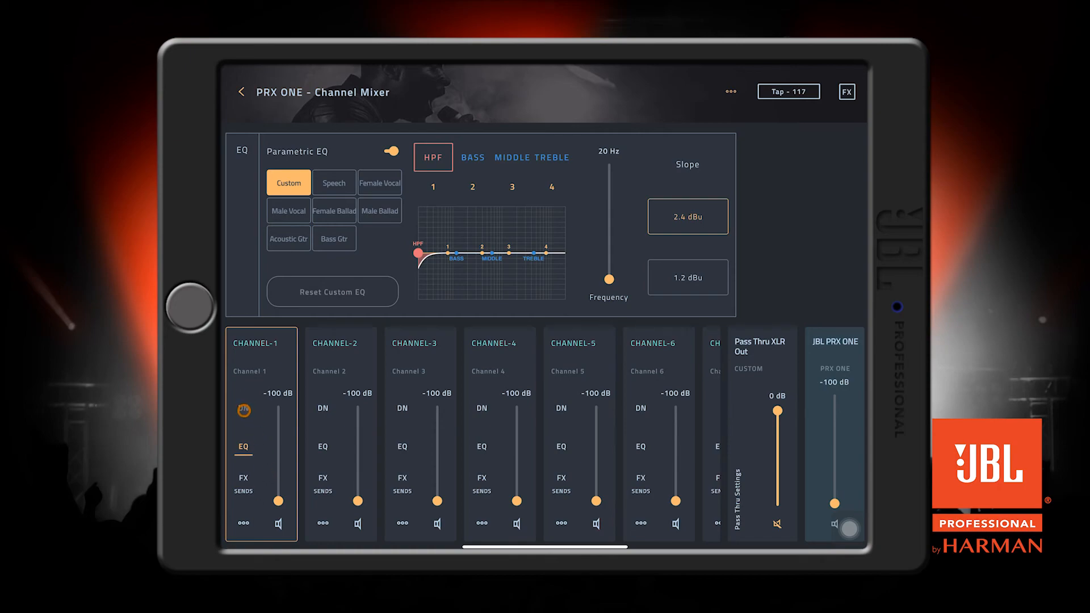
left_click(242, 408)
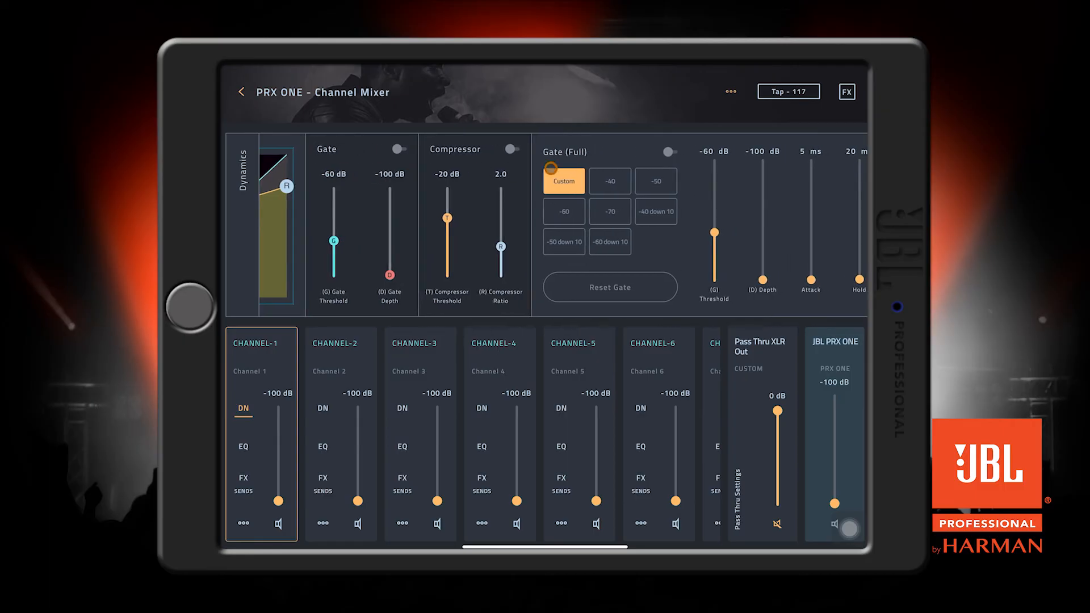
- View Channel 1's phantom, sensor and rename options, the ducker, and FX reverb and delay
left_click(455, 148)
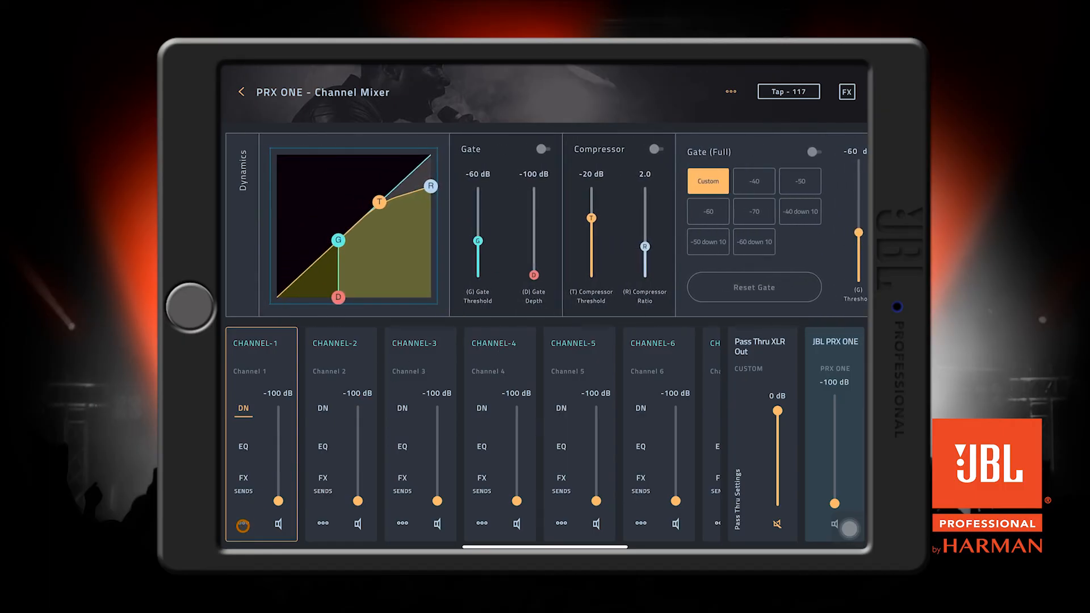
left_click(243, 525)
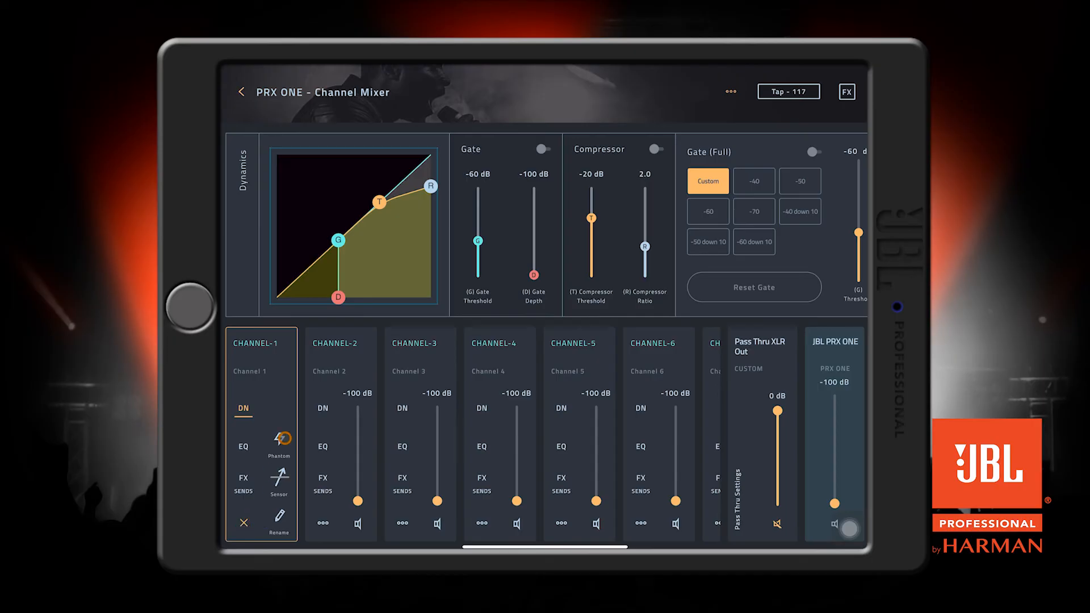
left_click(278, 438)
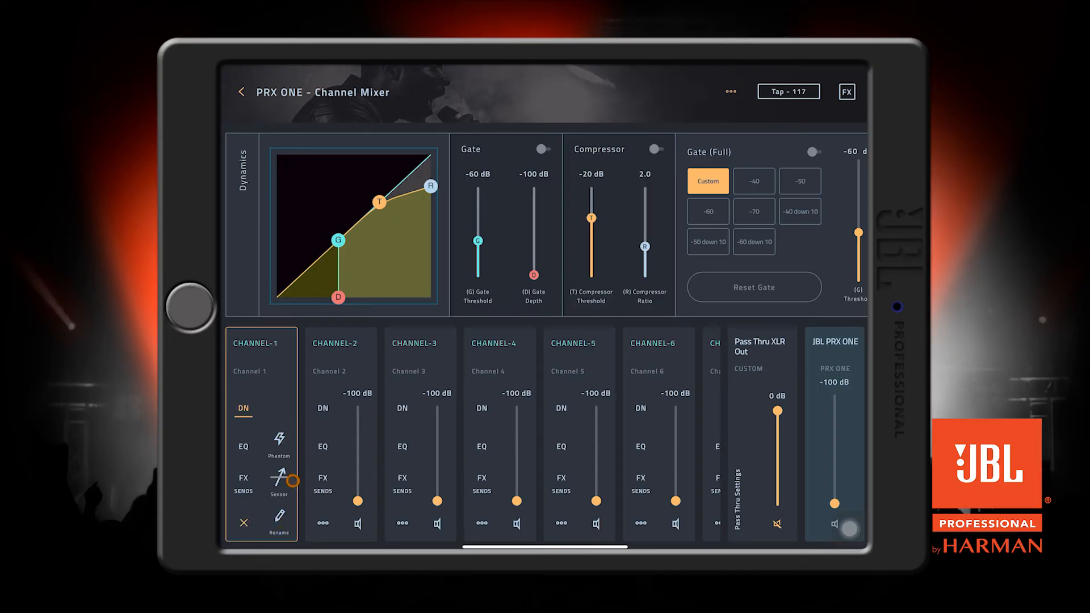
left_click(278, 480)
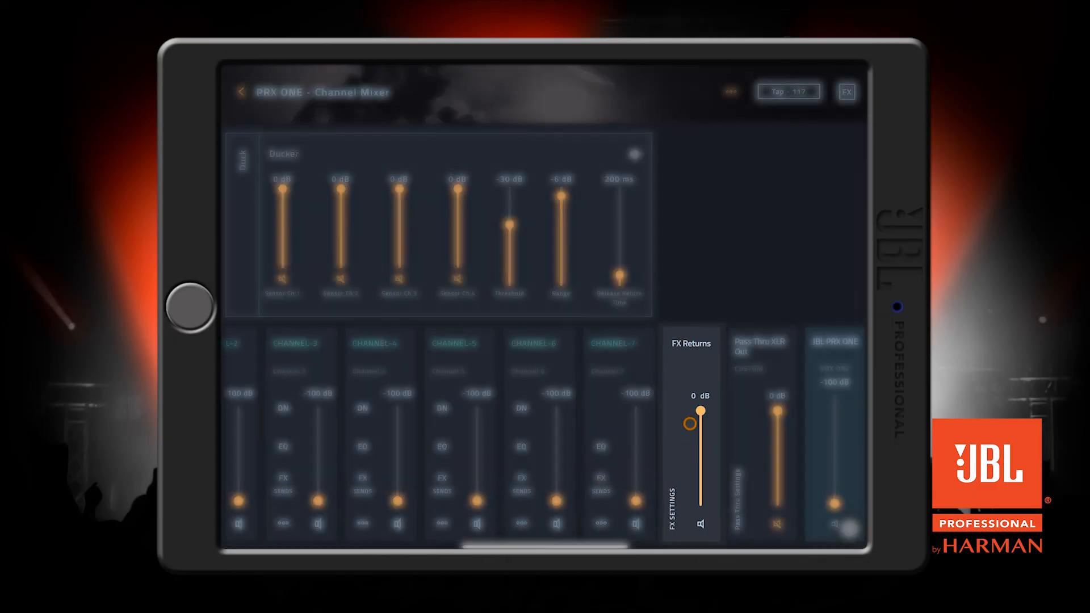
left_click(846, 91)
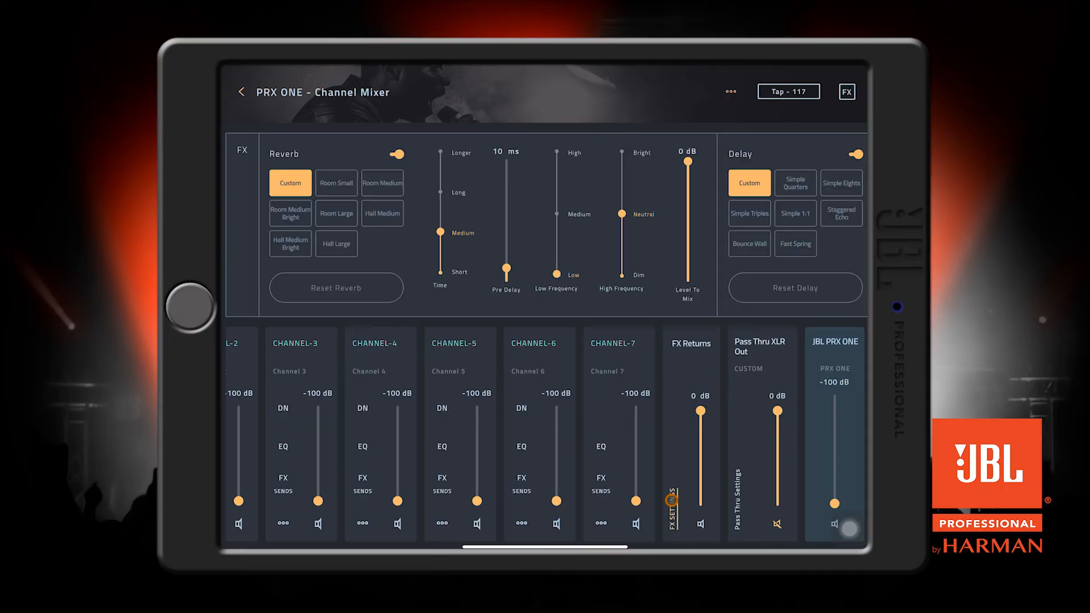